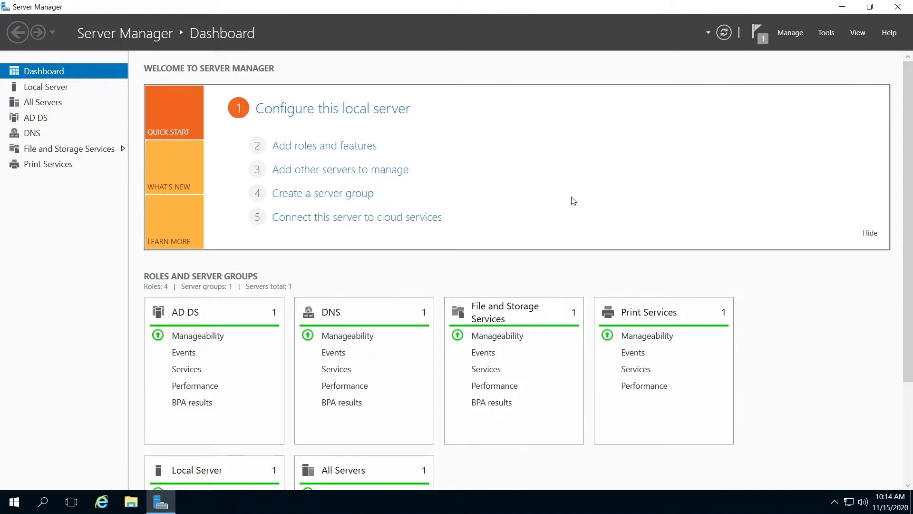
pyautogui.moveTo(582, 200)
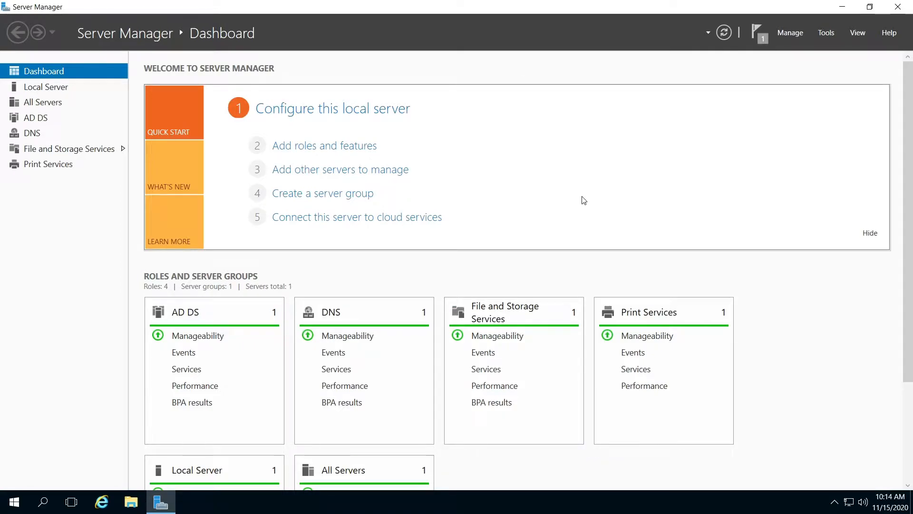
pyautogui.moveTo(713, 137)
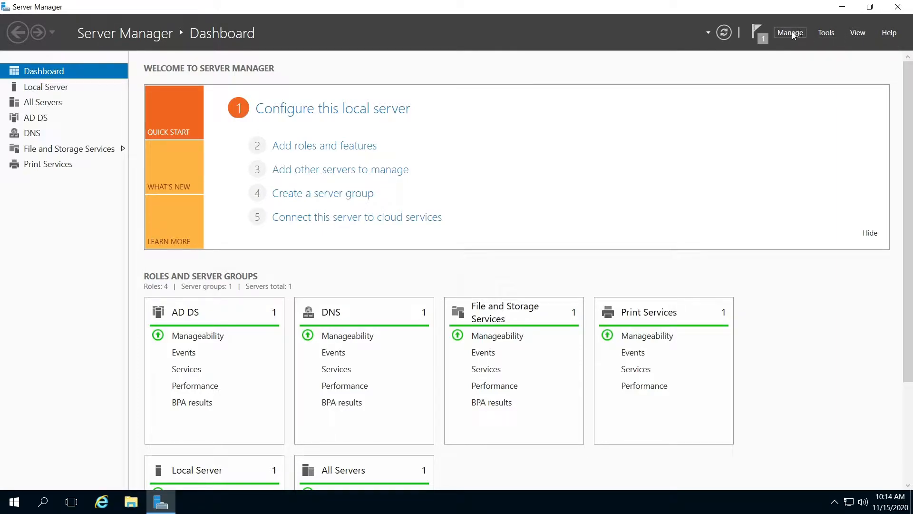
pyautogui.moveTo(825, 33)
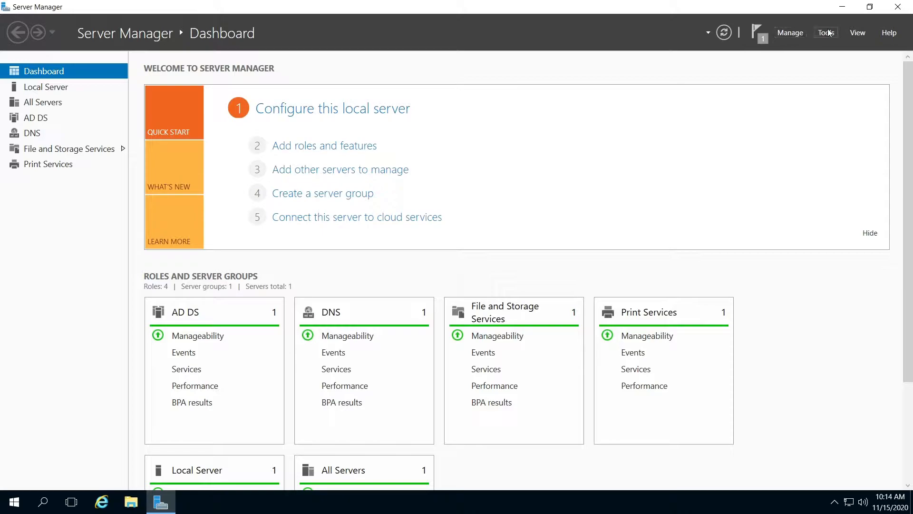
pyautogui.moveTo(803, 54)
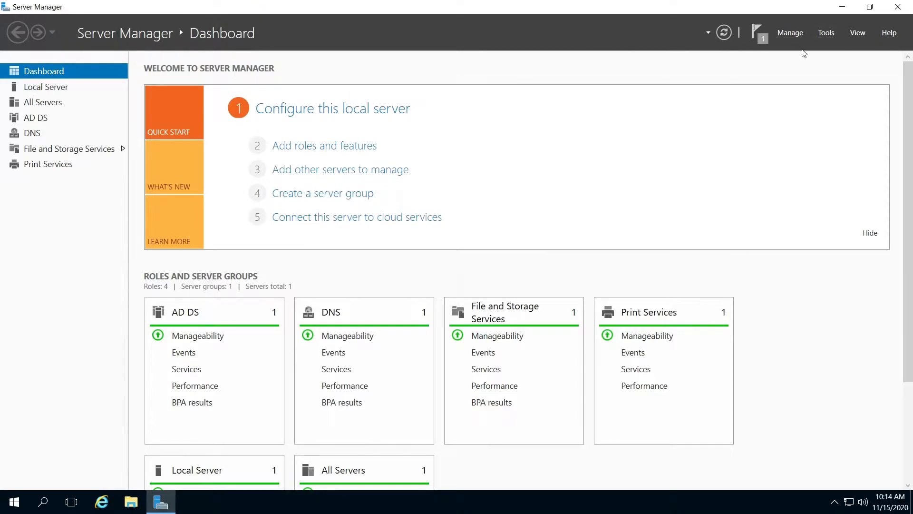
pyautogui.moveTo(825, 33)
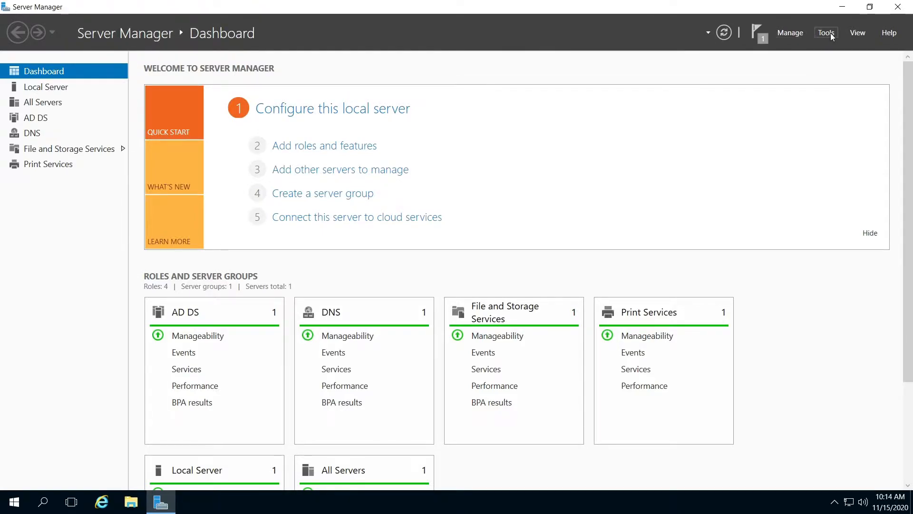
# - Open Server Manager's Tools menu of administrative tools
pyautogui.click(825, 32)
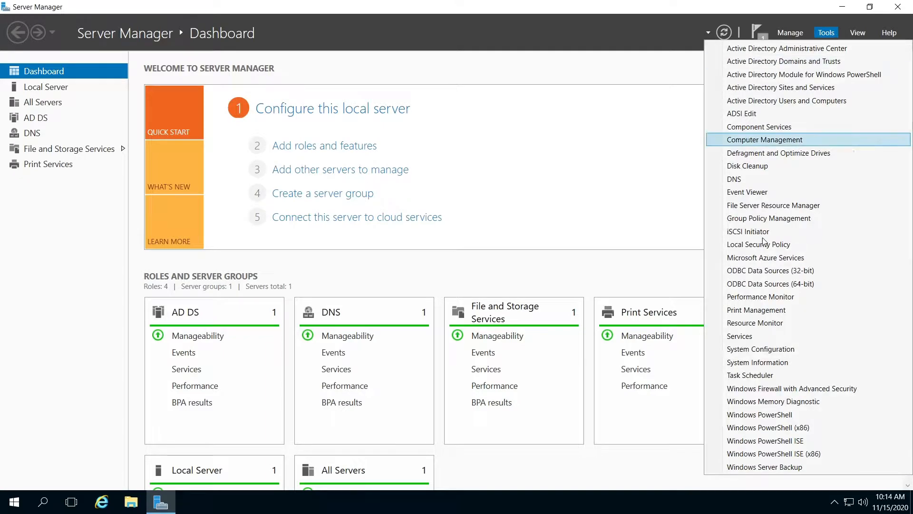
pyautogui.moveTo(765, 467)
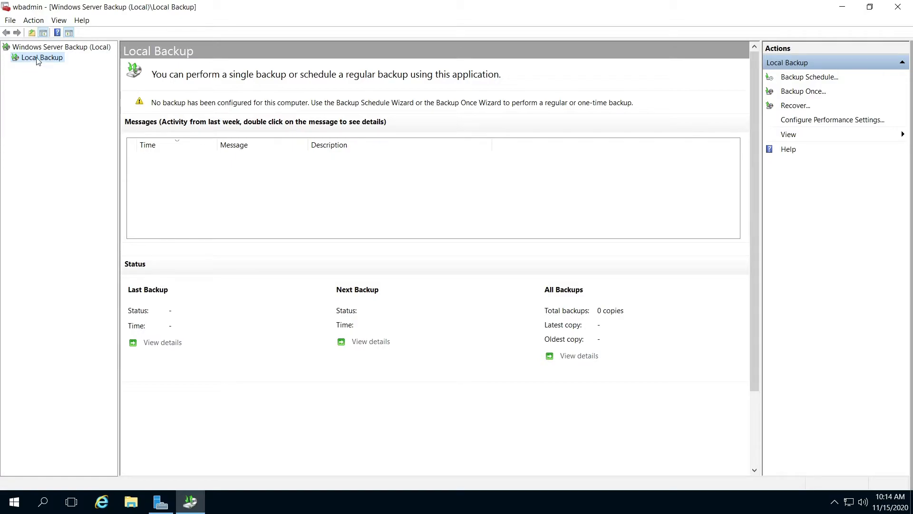
pyautogui.moveTo(31, 28)
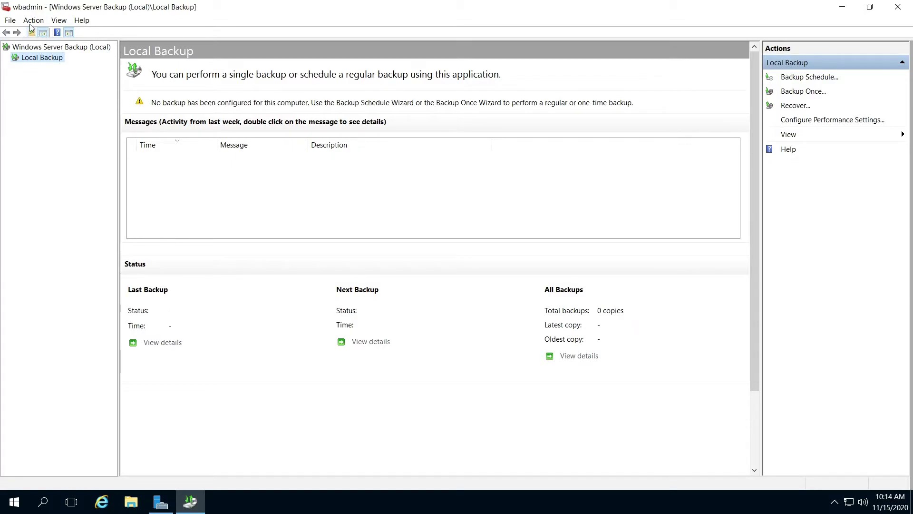
# - Start Backup Once with Different options selected and advance to backup configuration
pyautogui.click(33, 20)
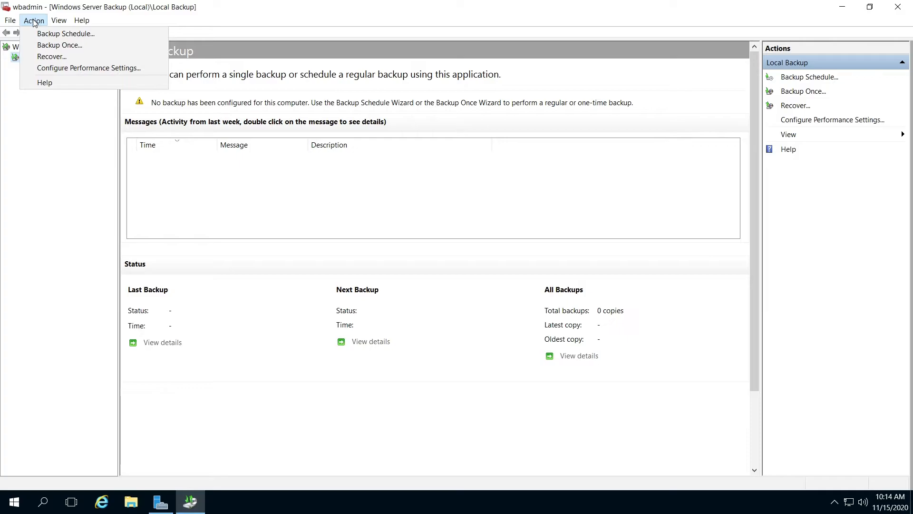
pyautogui.moveTo(51, 57)
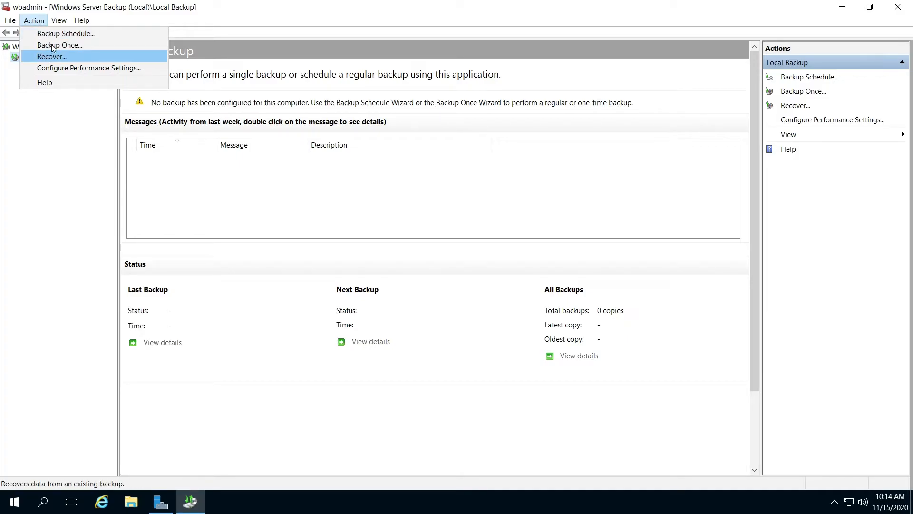
pyautogui.click(60, 45)
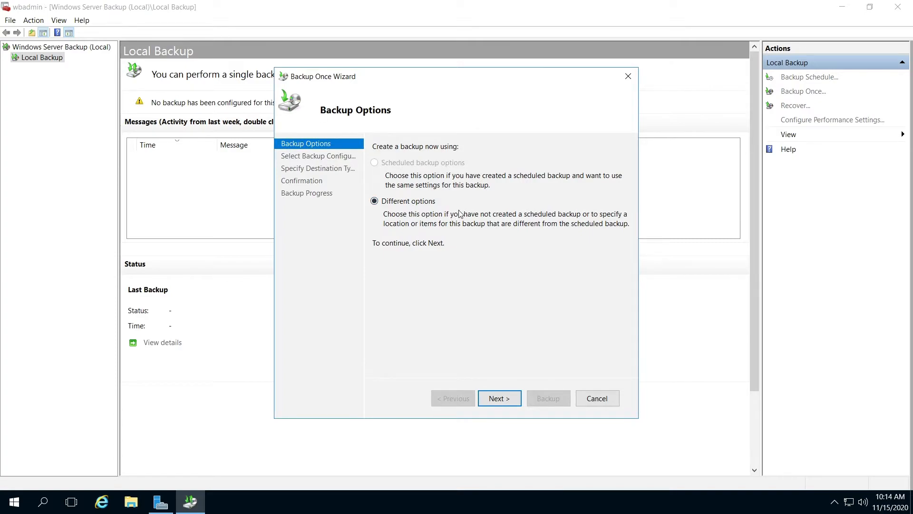
pyautogui.moveTo(435, 198)
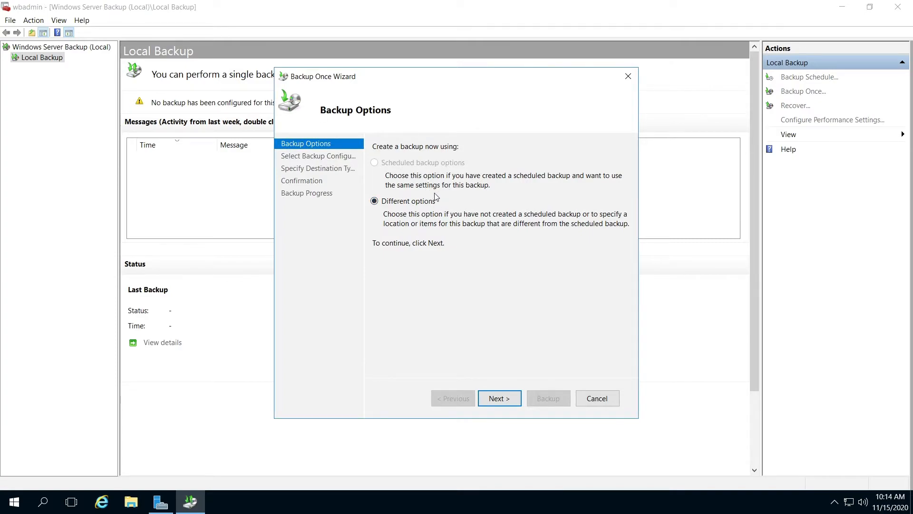
pyautogui.moveTo(379, 208)
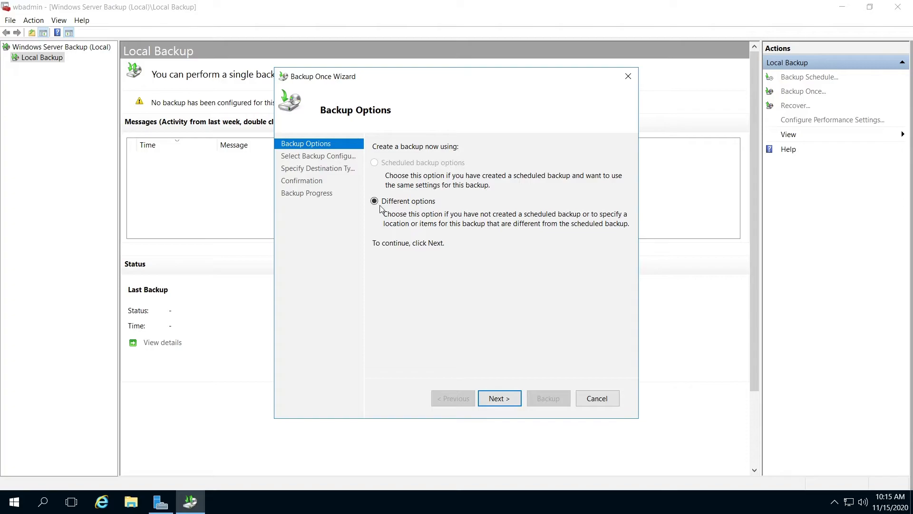
pyautogui.click(374, 201)
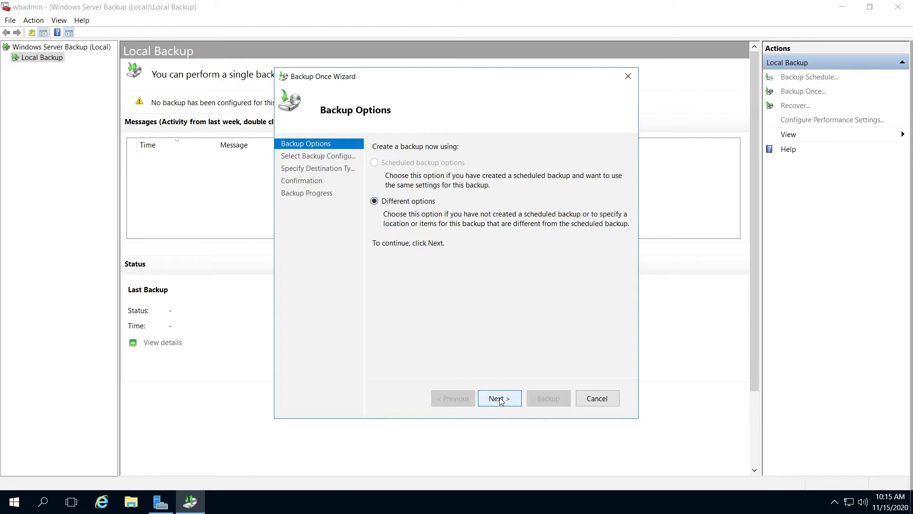
pyautogui.click(498, 397)
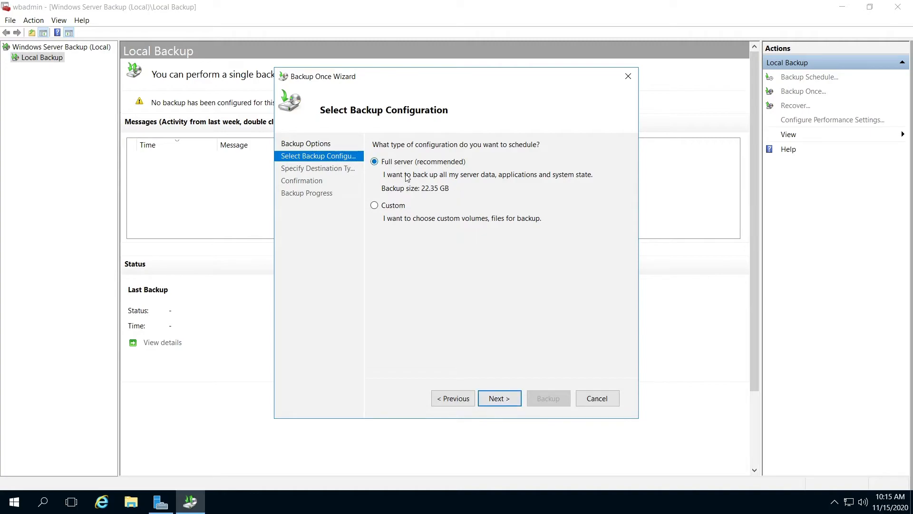
# - Choose a Custom backup configuration and open the Add Items picker
pyautogui.click(374, 205)
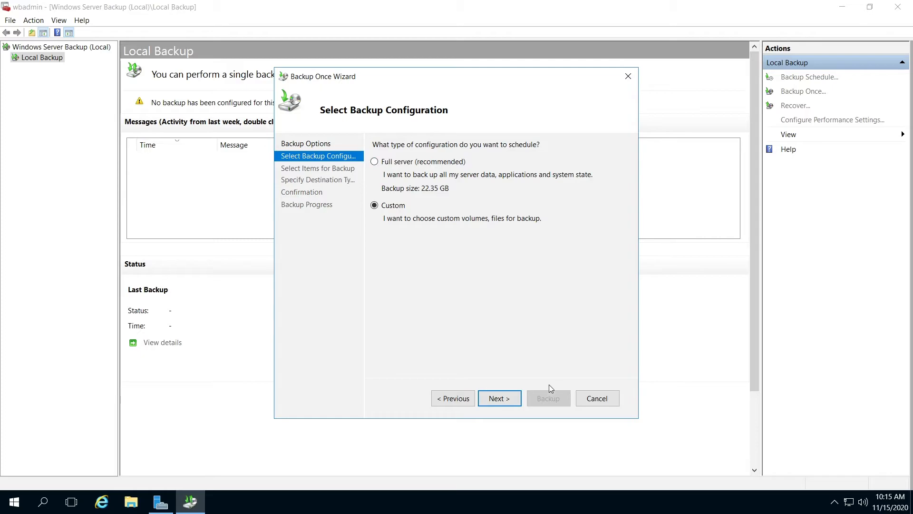
pyautogui.click(499, 398)
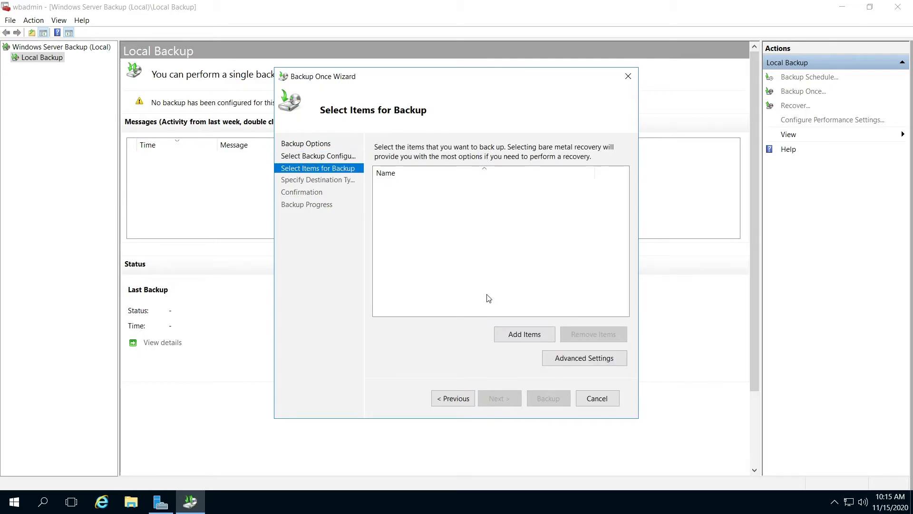
pyautogui.moveTo(508, 324)
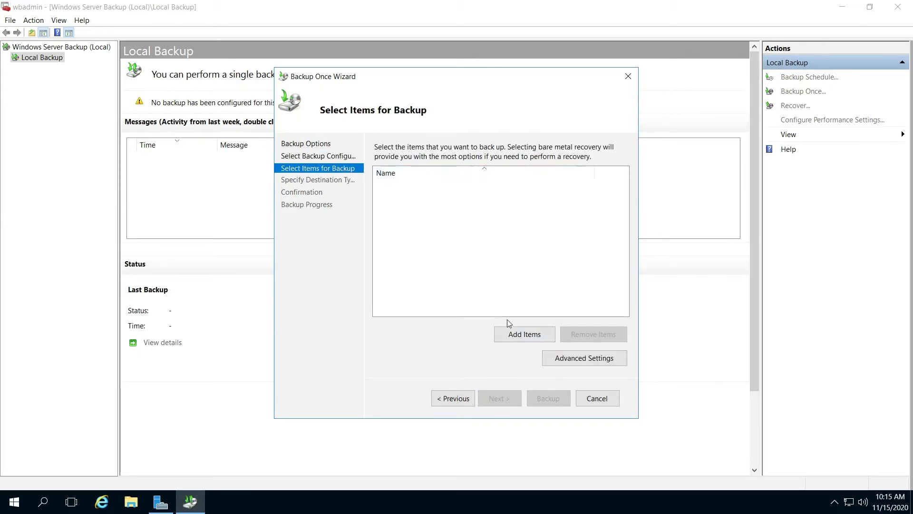
pyautogui.click(523, 334)
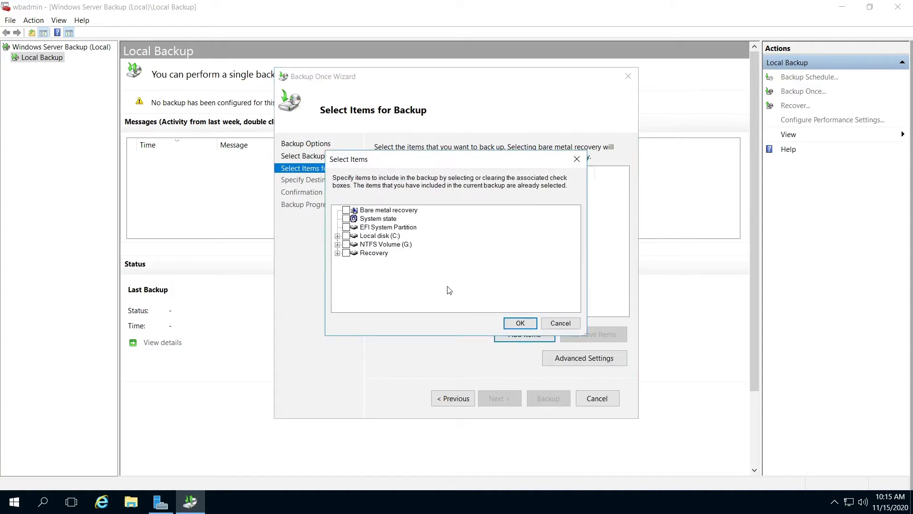
pyautogui.moveTo(340, 244)
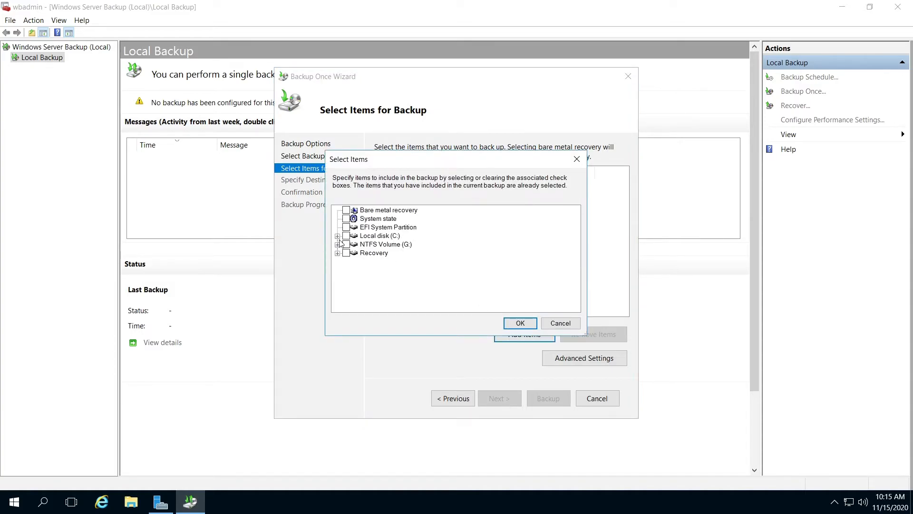
# - Tick Local disk (C:) and System state in Select Items and confirm
pyautogui.click(337, 236)
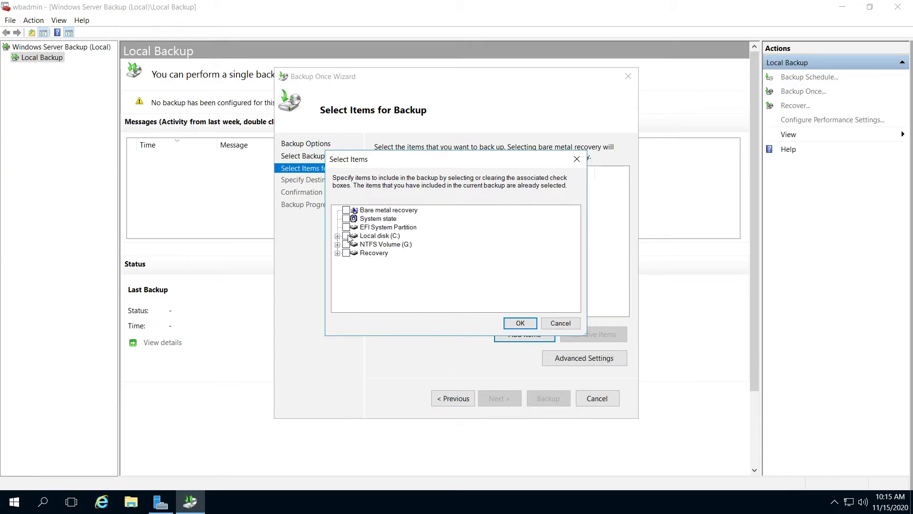
pyautogui.click(347, 236)
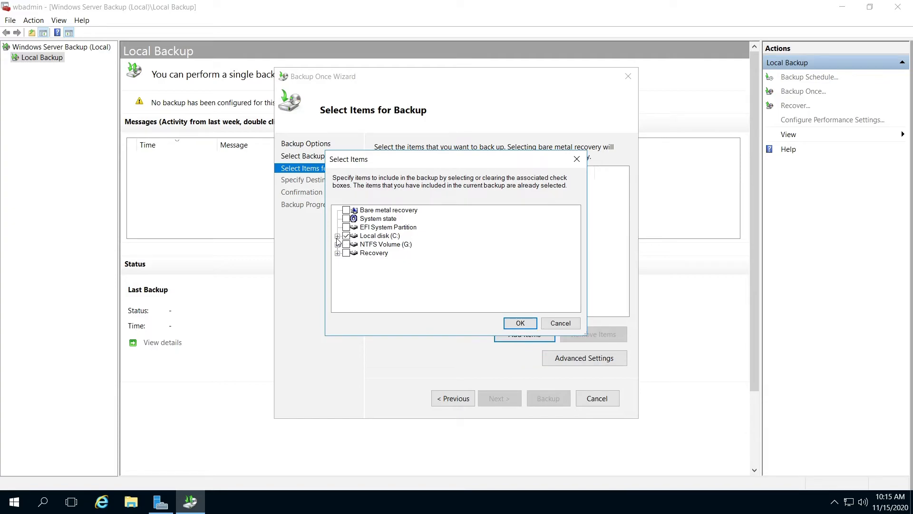
pyautogui.click(337, 236)
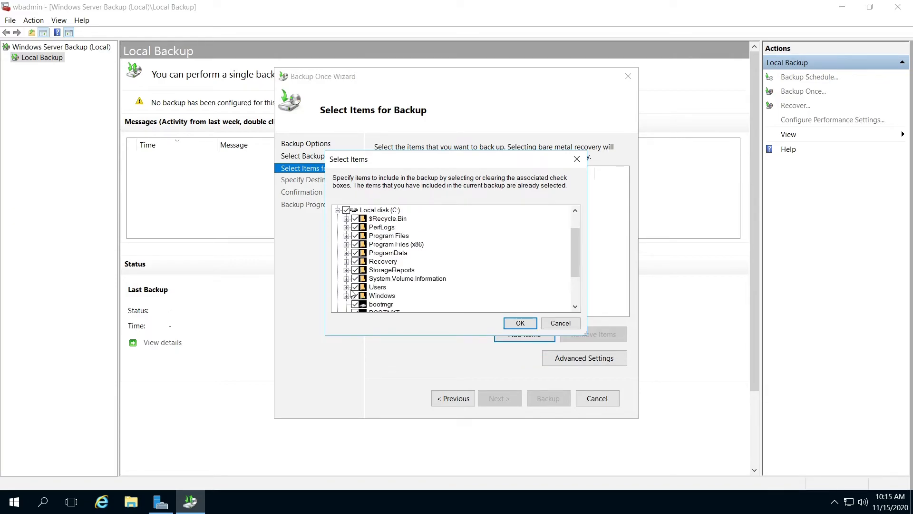
pyautogui.click(345, 210)
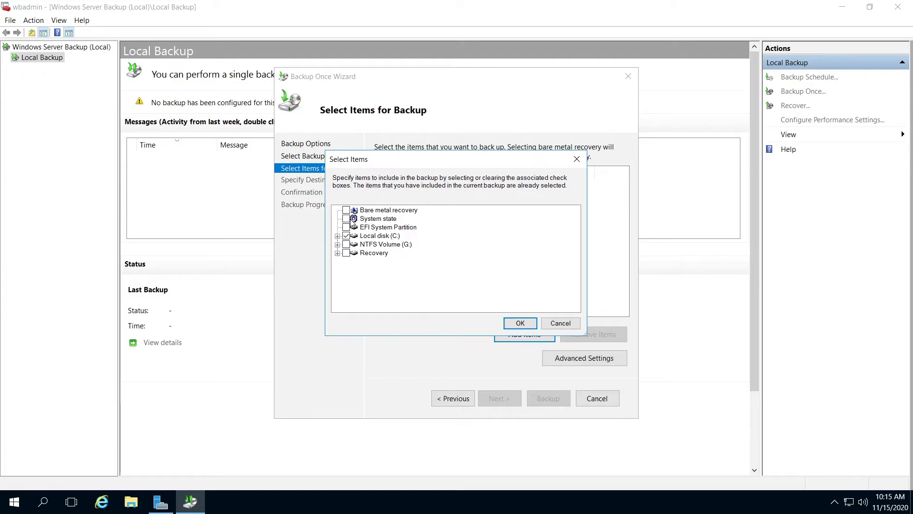
pyautogui.click(345, 218)
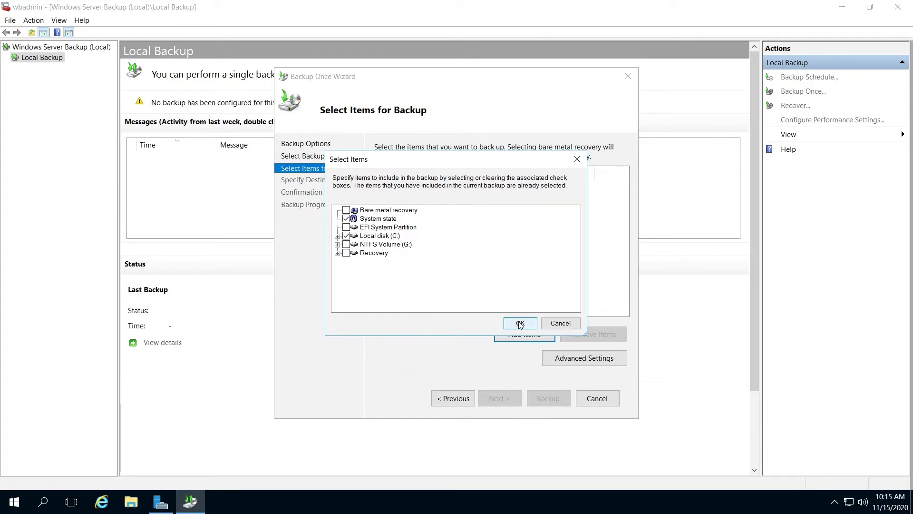
pyautogui.click(519, 323)
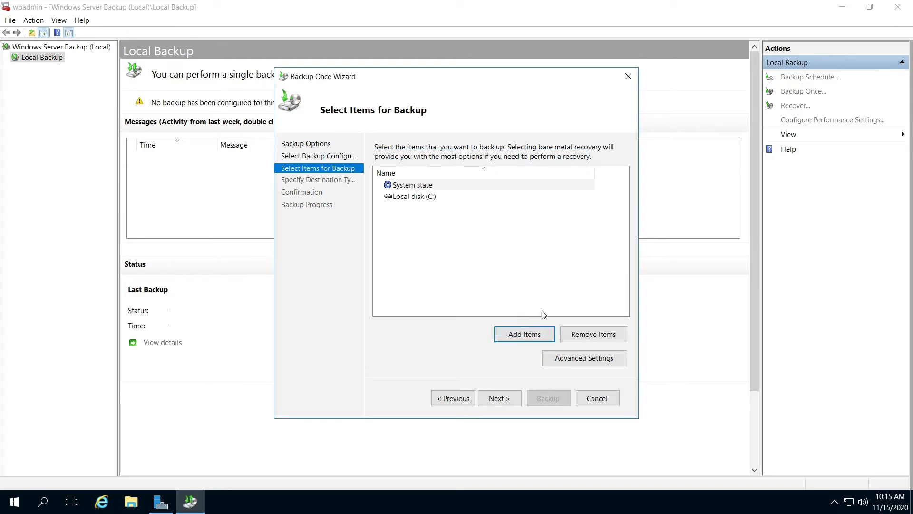
pyautogui.moveTo(498, 397)
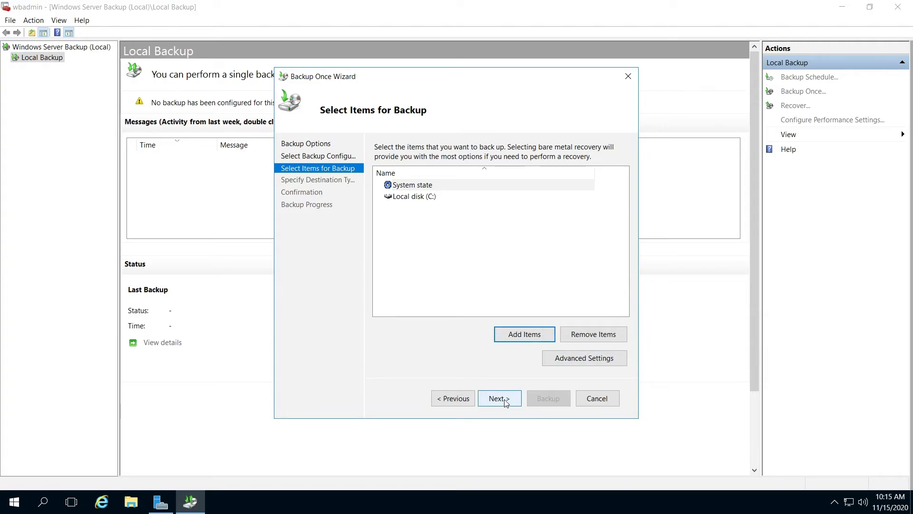
# - Advance the wizard to the Specify Destination Type page
pyautogui.click(498, 398)
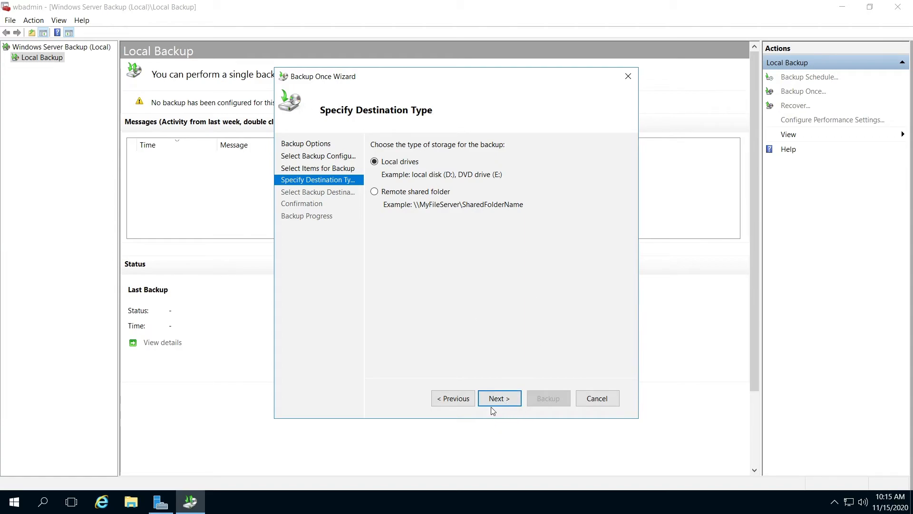
# - Keep Local drives and NTFS Volume (G:) as destination, reaching the Confirmation summary
pyautogui.click(498, 397)
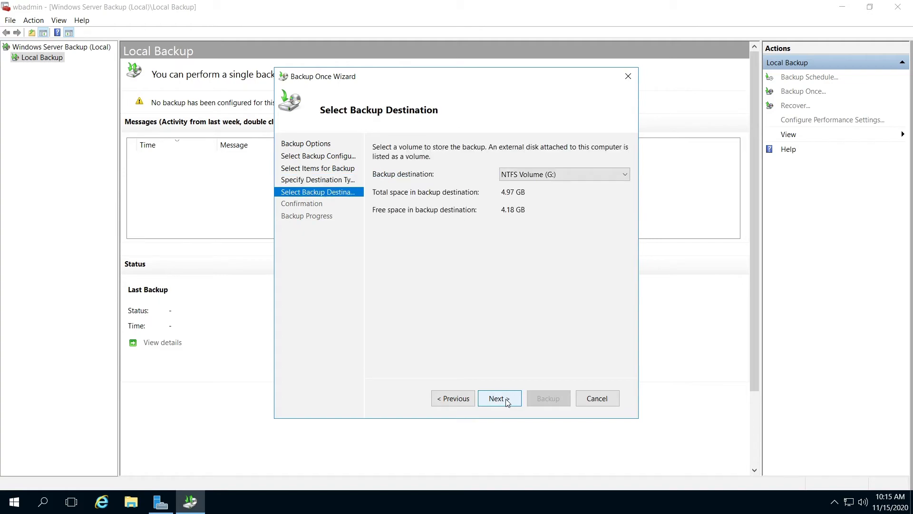
pyautogui.moveTo(498, 369)
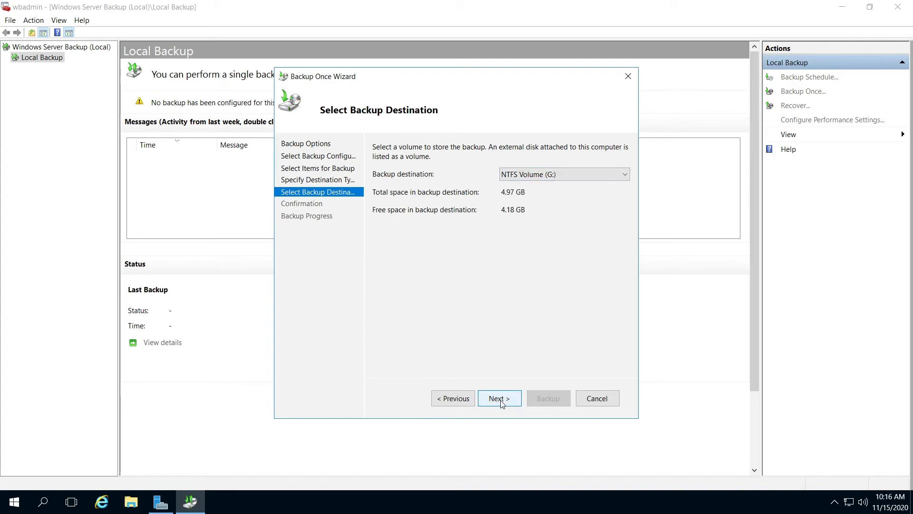
pyautogui.click(498, 399)
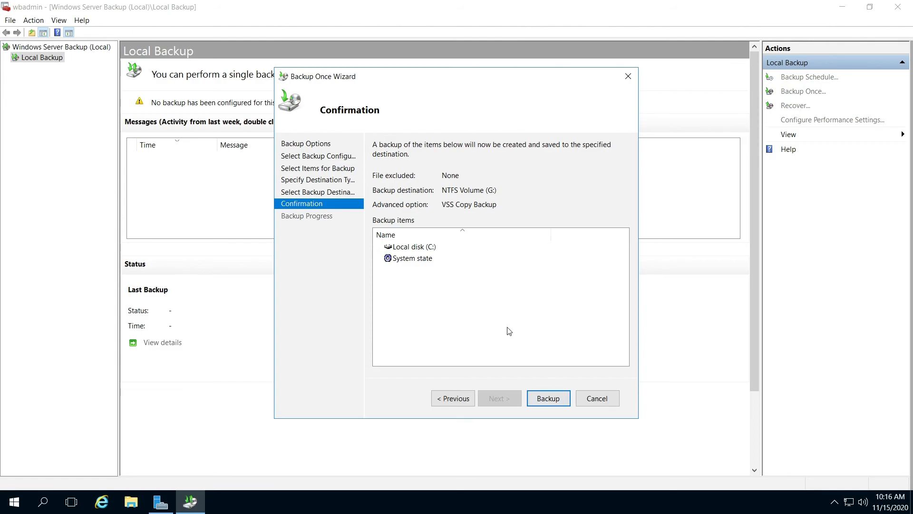
pyautogui.moveTo(408, 263)
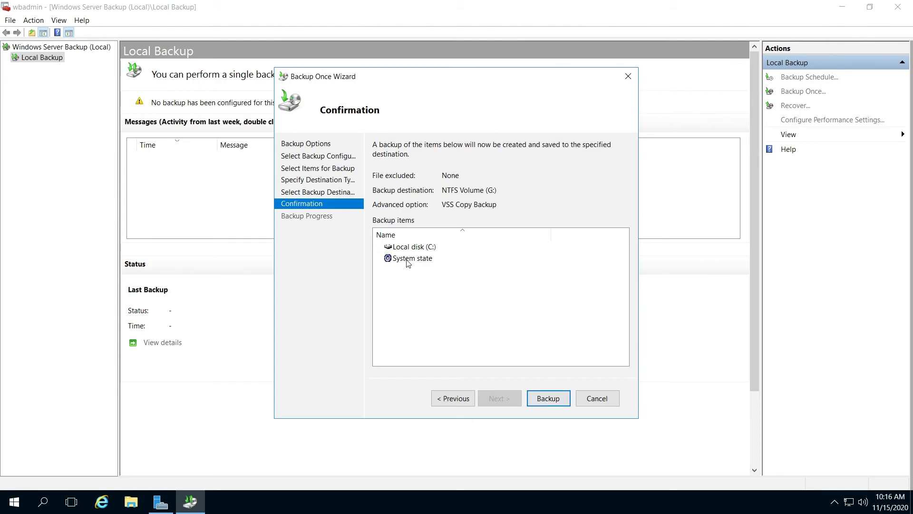
pyautogui.moveTo(494, 353)
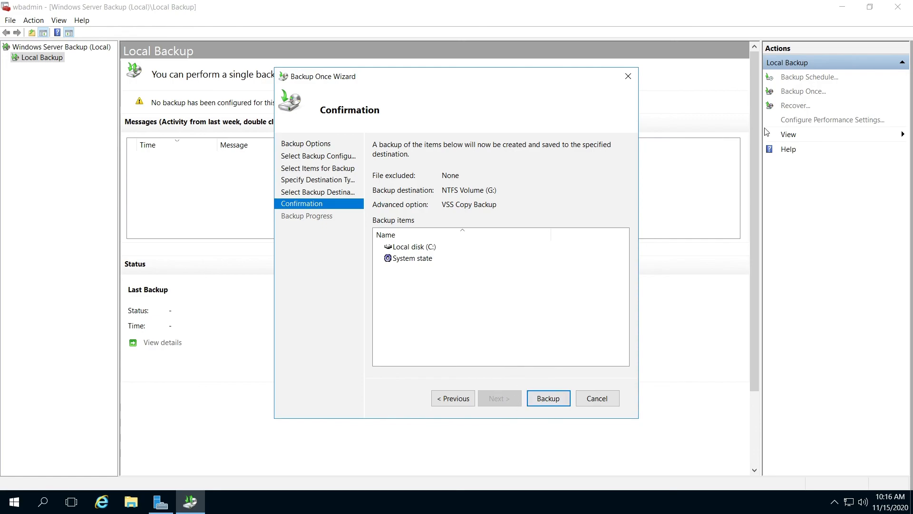
pyautogui.moveTo(856, 82)
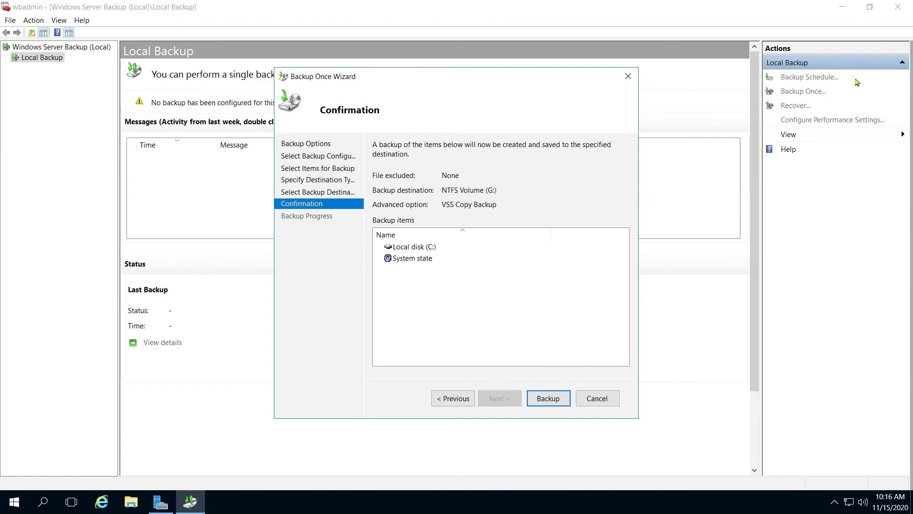